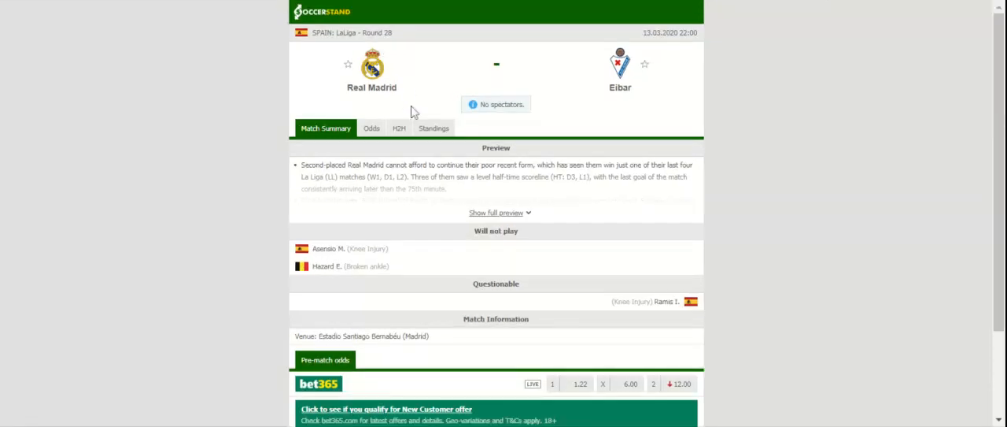
# Open the LaLiga standings and scroll to Real Madrid in second on 56 points
pyautogui.click(433, 127)
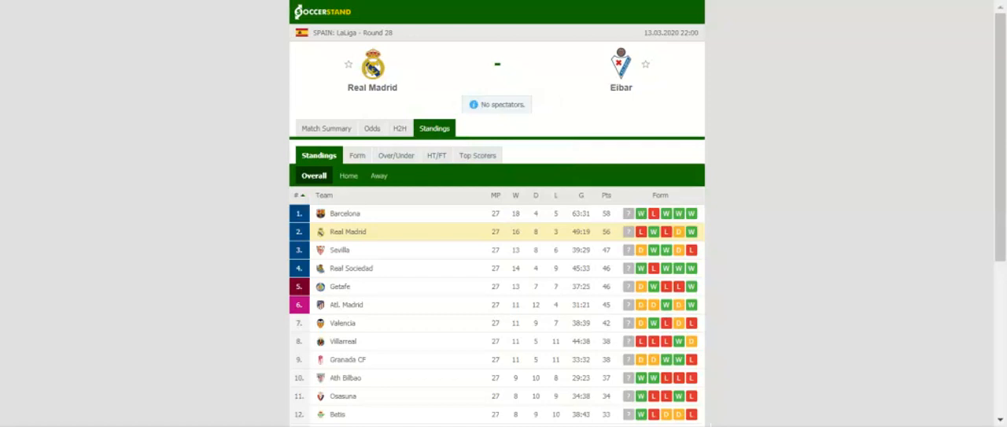
pyautogui.scroll(-3)
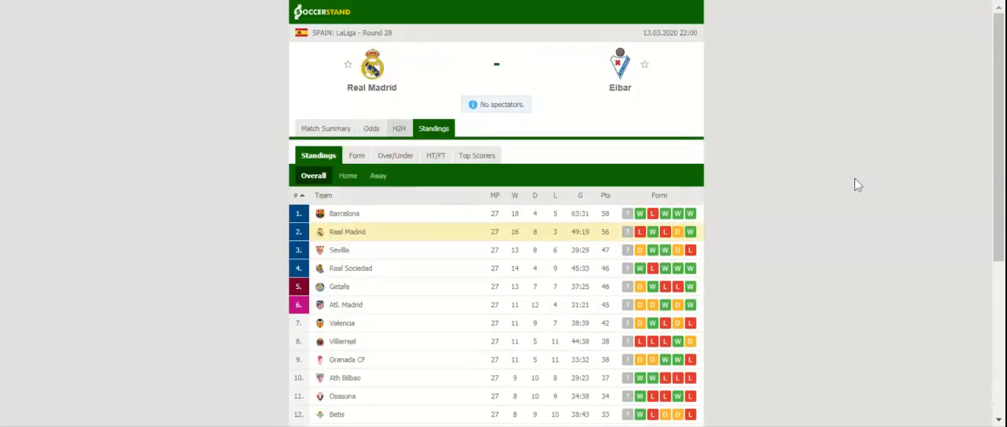
# Open the H2H tab listing Real Madrid's and Eibar's recent results
pyautogui.click(399, 127)
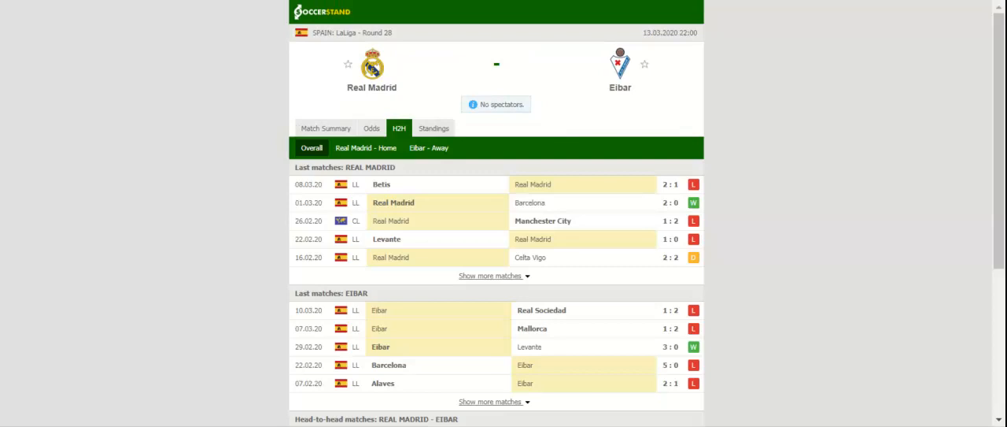
pyautogui.moveTo(371, 127)
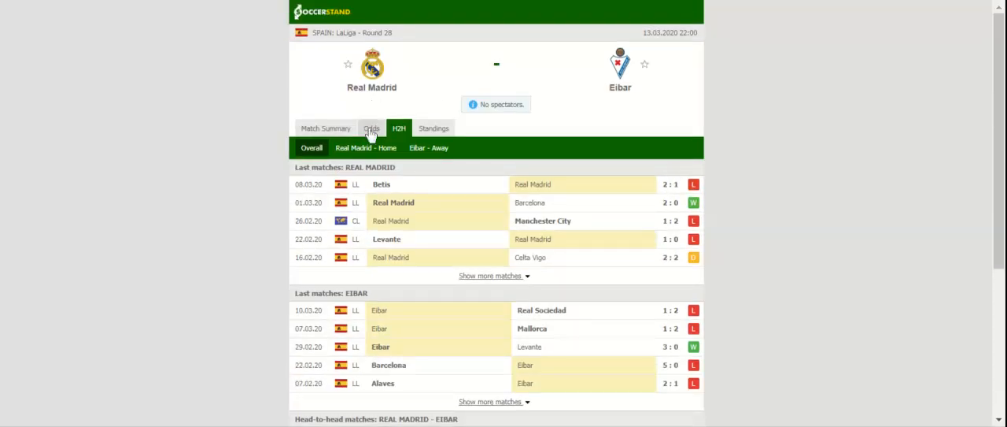
# Open the Odds tab showing seven bookmakers' 1X2 odds, bet365 at 1.22 and 12.00
pyautogui.click(373, 128)
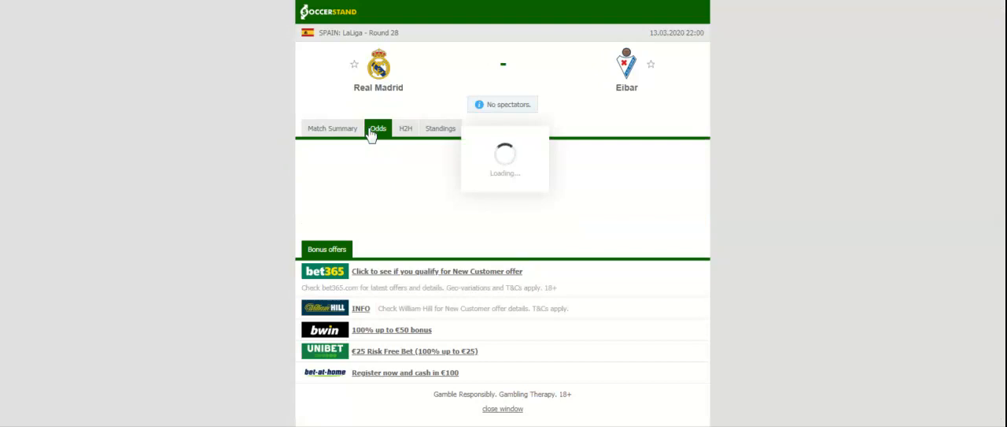
pyautogui.click(371, 128)
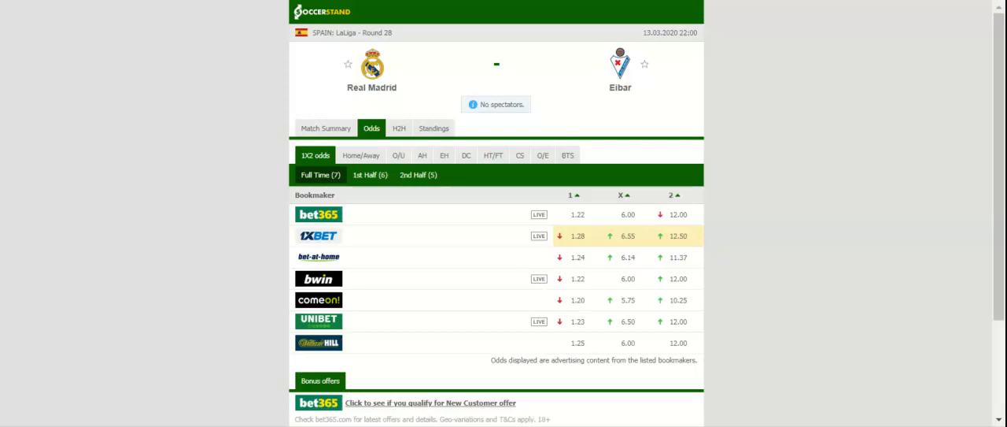
pyautogui.moveTo(870, 147)
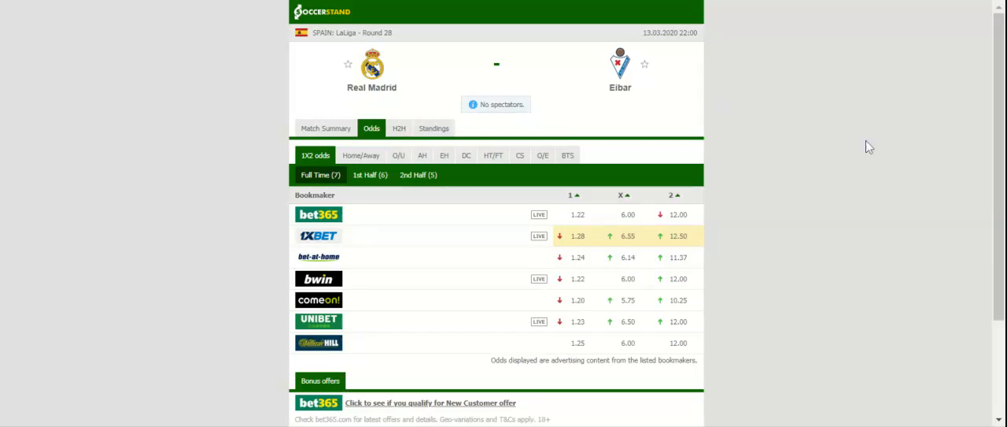
pyautogui.moveTo(863, 150)
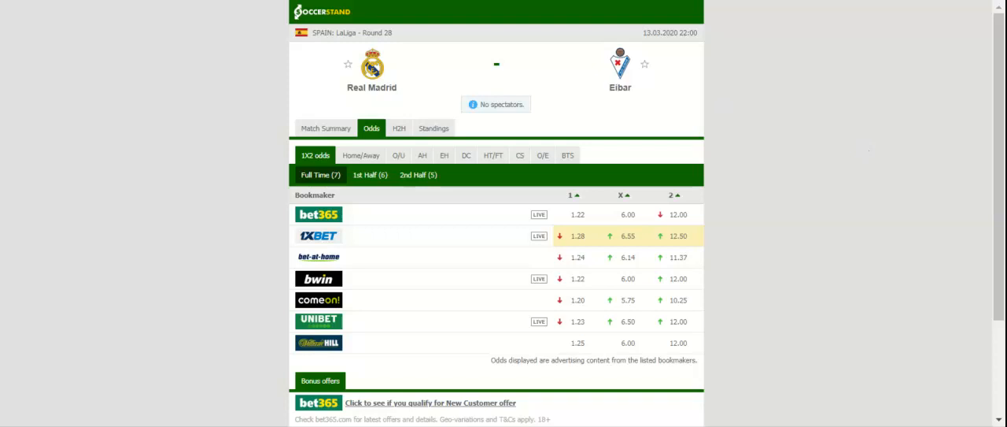
pyautogui.moveTo(776, 166)
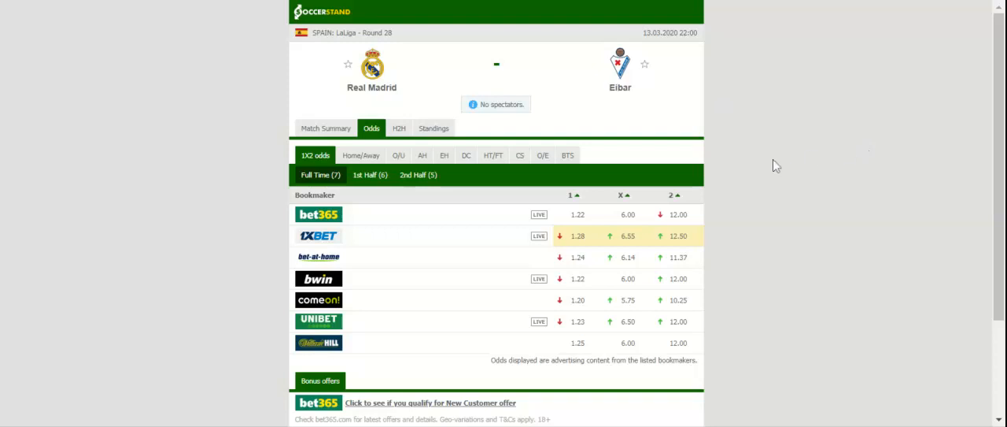
pyautogui.moveTo(479, 70)
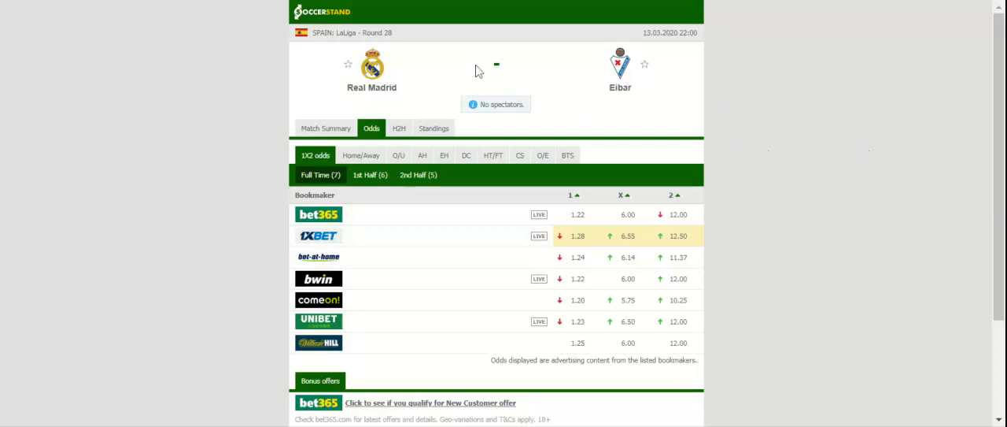